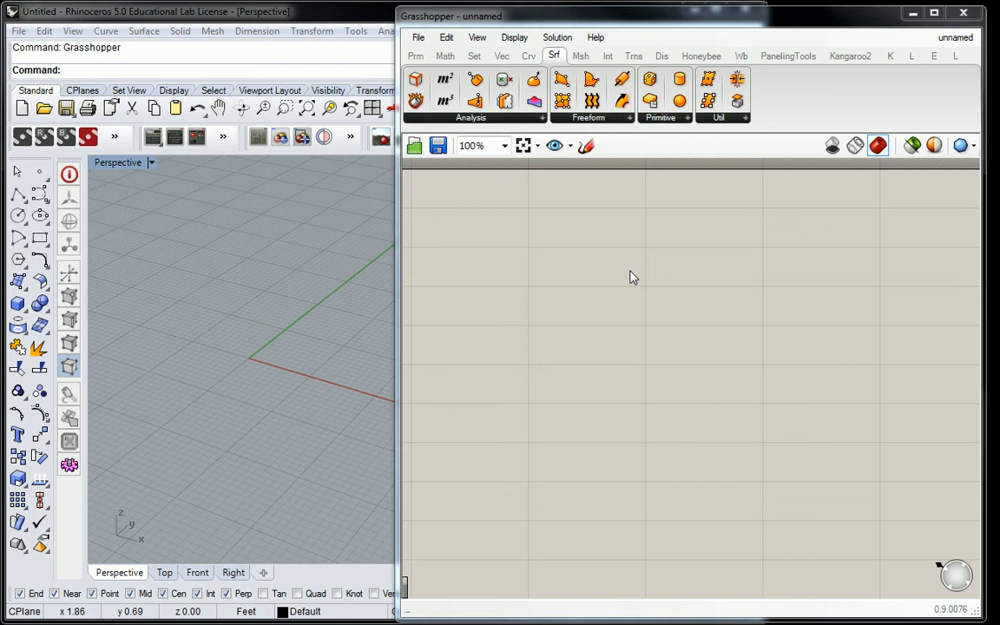
pyautogui.moveTo(412, 74)
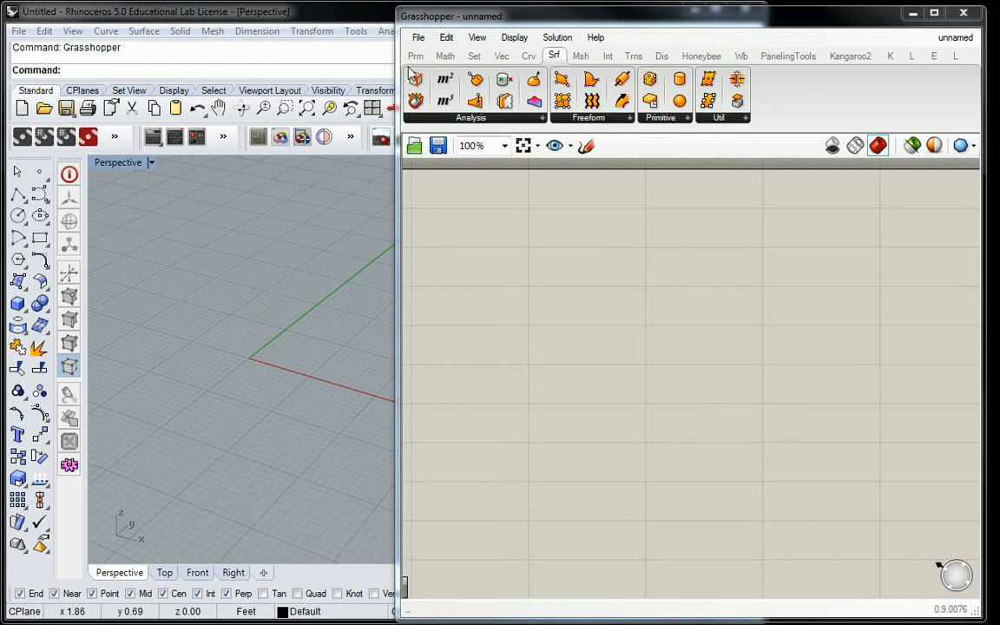
# Step: Switch the component ribbon from the Surface tab to the Params tab
pyautogui.click(415, 55)
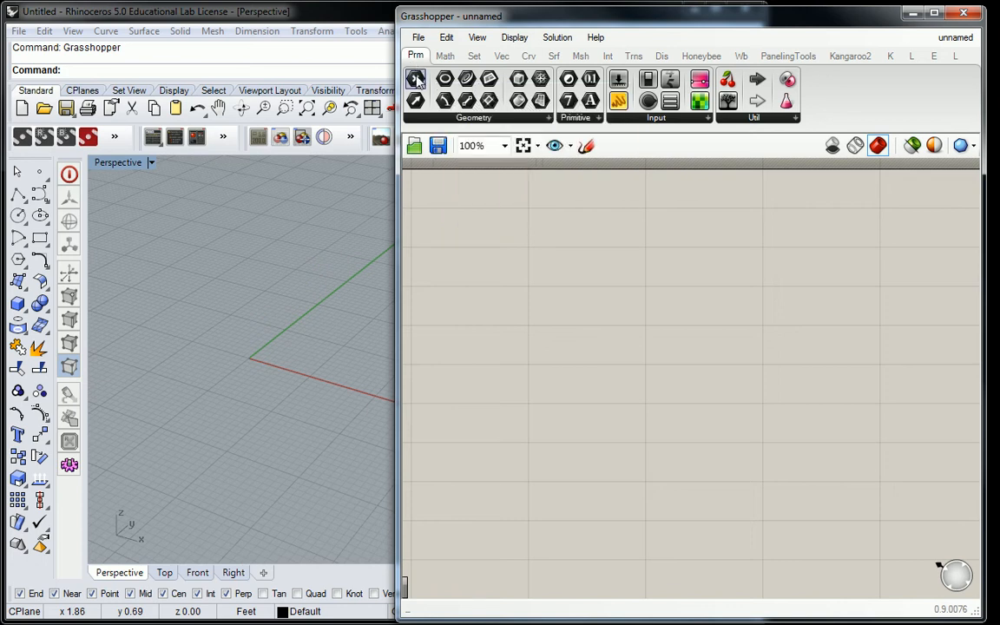
pyautogui.moveTo(466, 100)
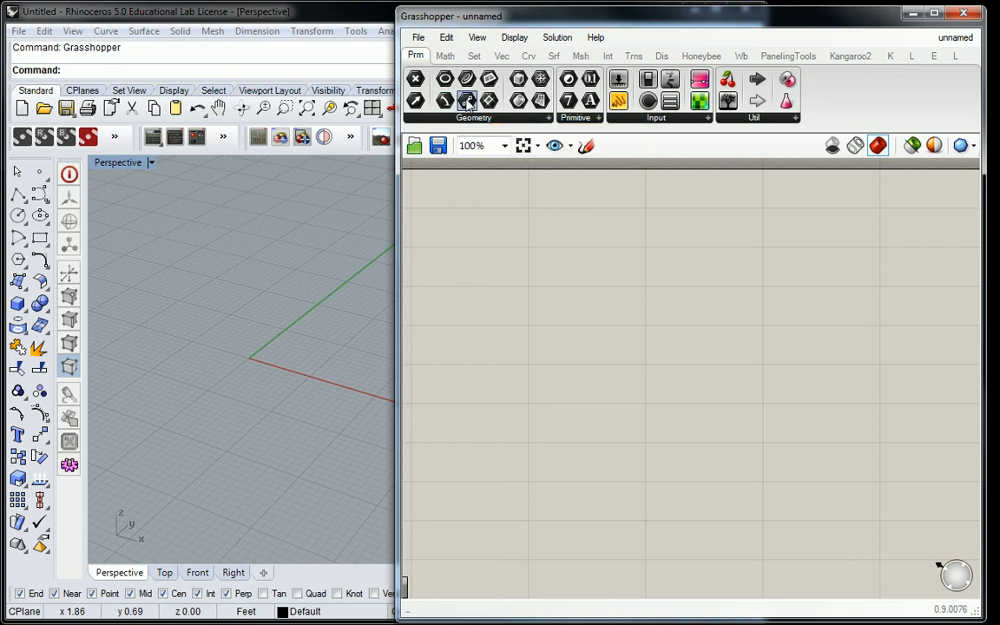
# Step: Place a Line parameter from Params > Geometry on the canvas and select it
pyautogui.click(467, 101)
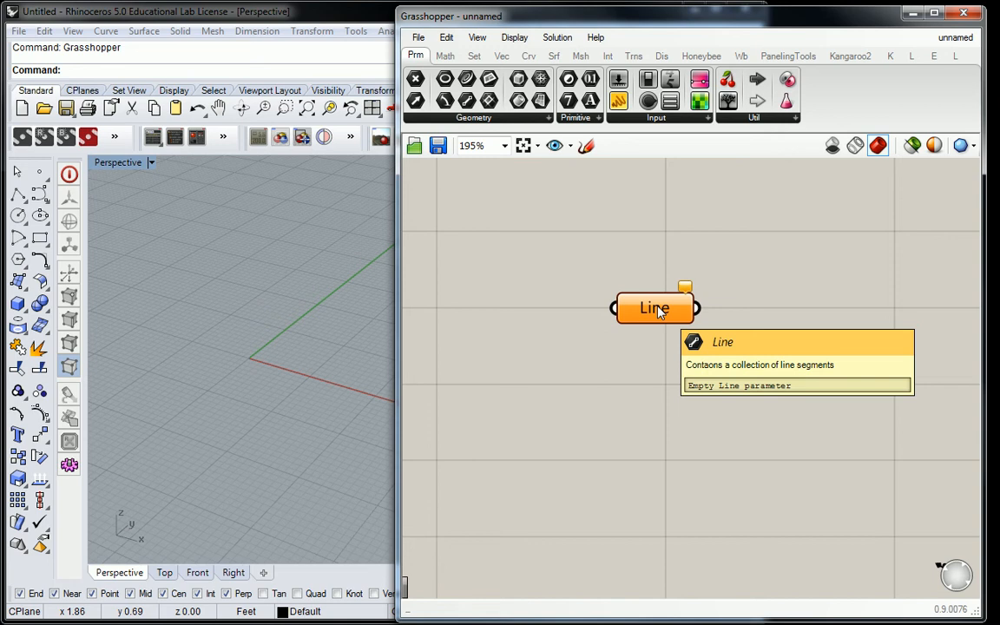
pyautogui.click(654, 308)
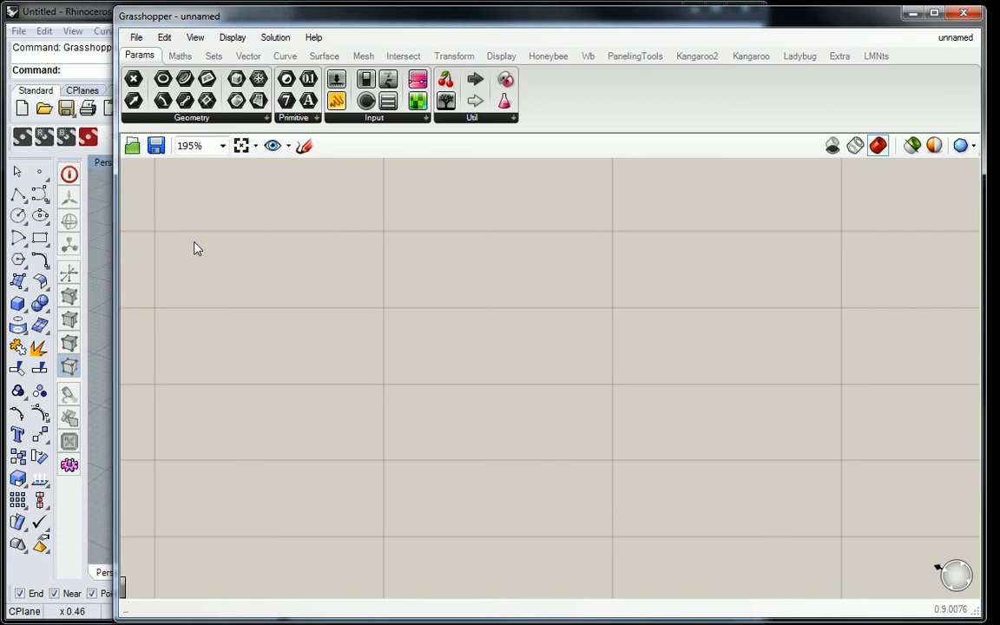
pyautogui.moveTo(241, 167)
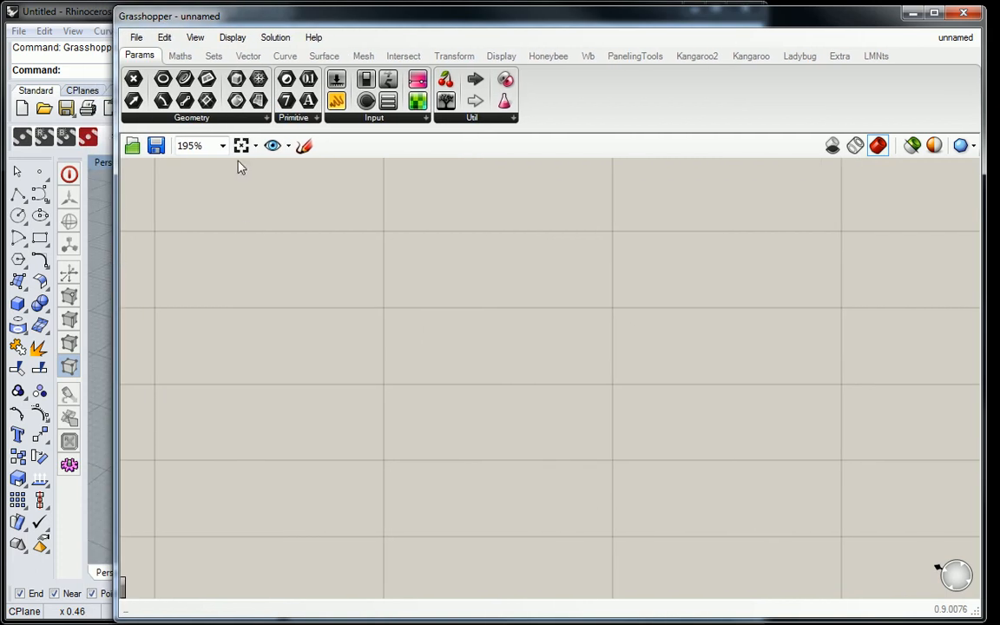
# Step: Expand the full Geometry parameter list, then collapse it again
pyautogui.click(192, 117)
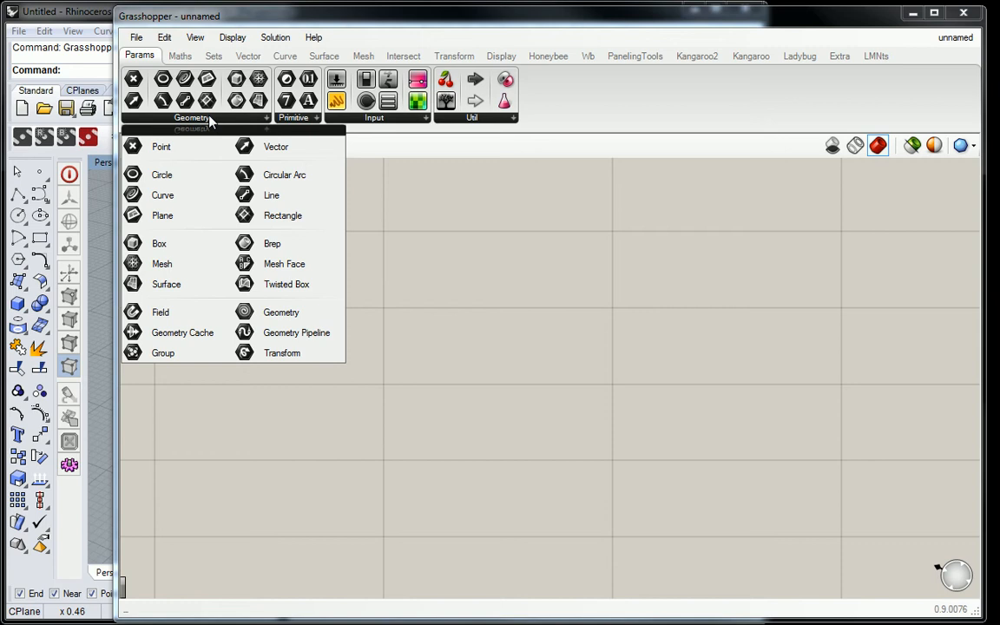
pyautogui.moveTo(220, 121)
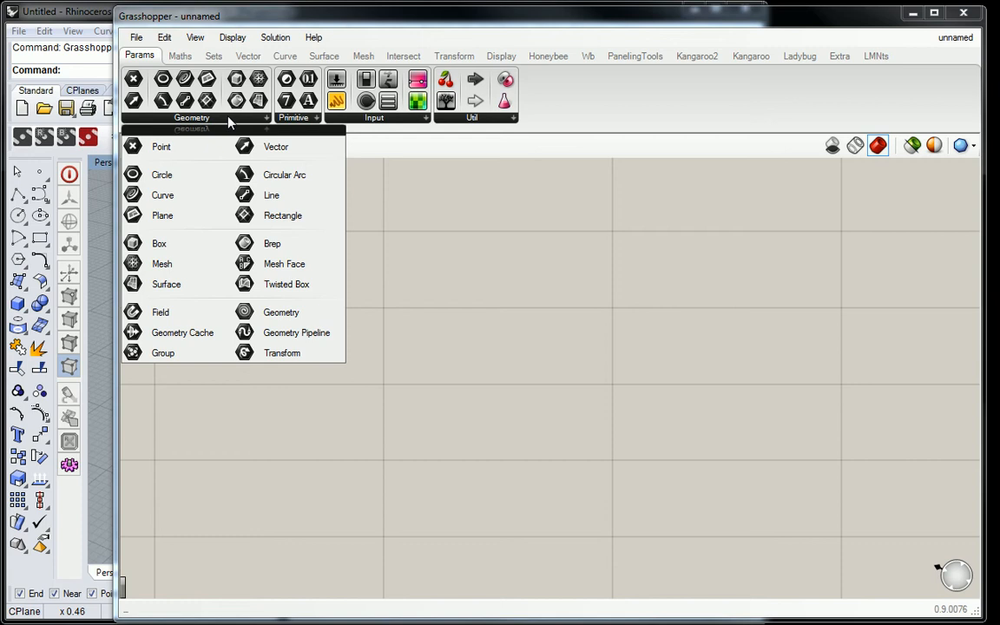
pyautogui.click(293, 118)
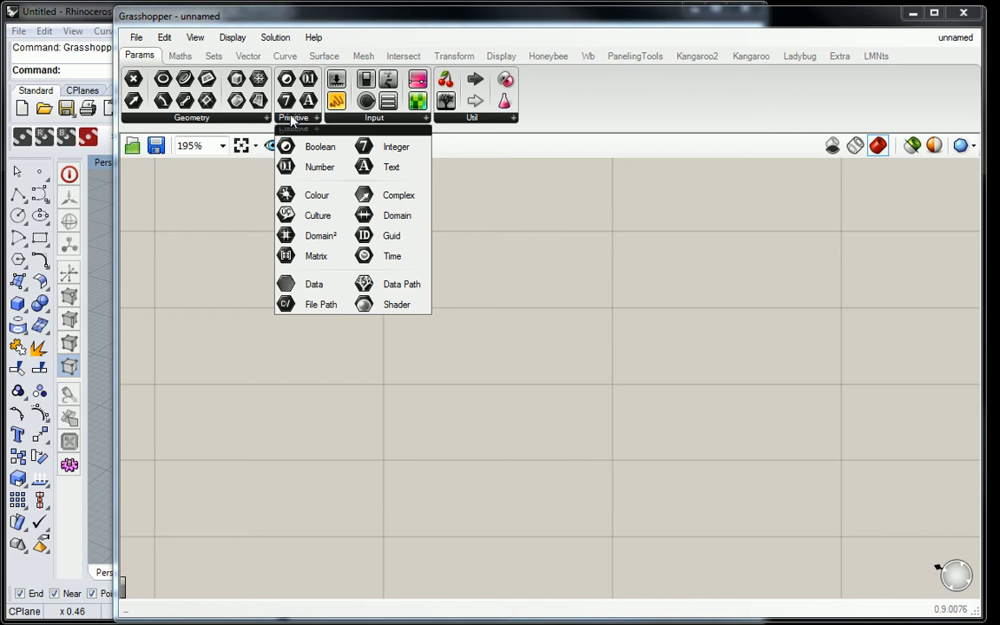
# Step: Expand the Util panel showing Cherry Picker, Data Recorder, Timer and Galapagos
pyautogui.click(373, 118)
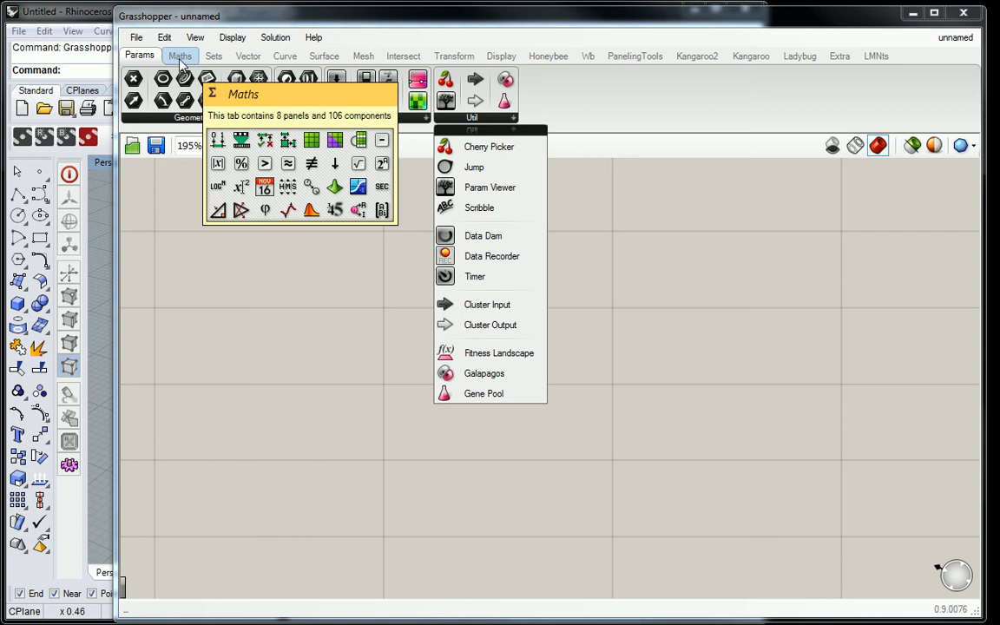
# Step: Dismiss the Util list and switch the ribbon to the Curve tab
pyautogui.click(286, 55)
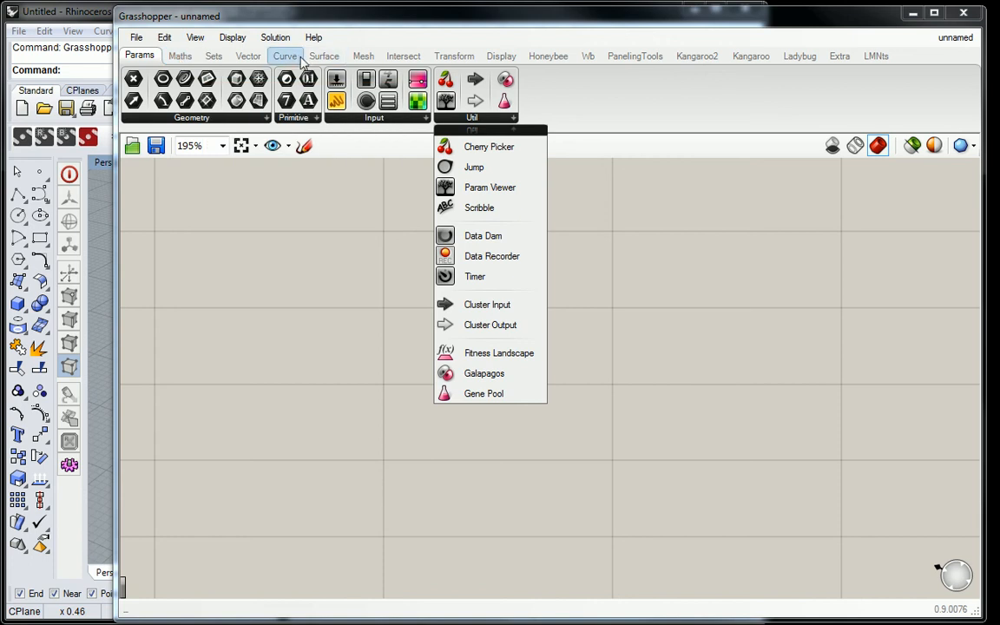
pyautogui.moveTo(285, 56)
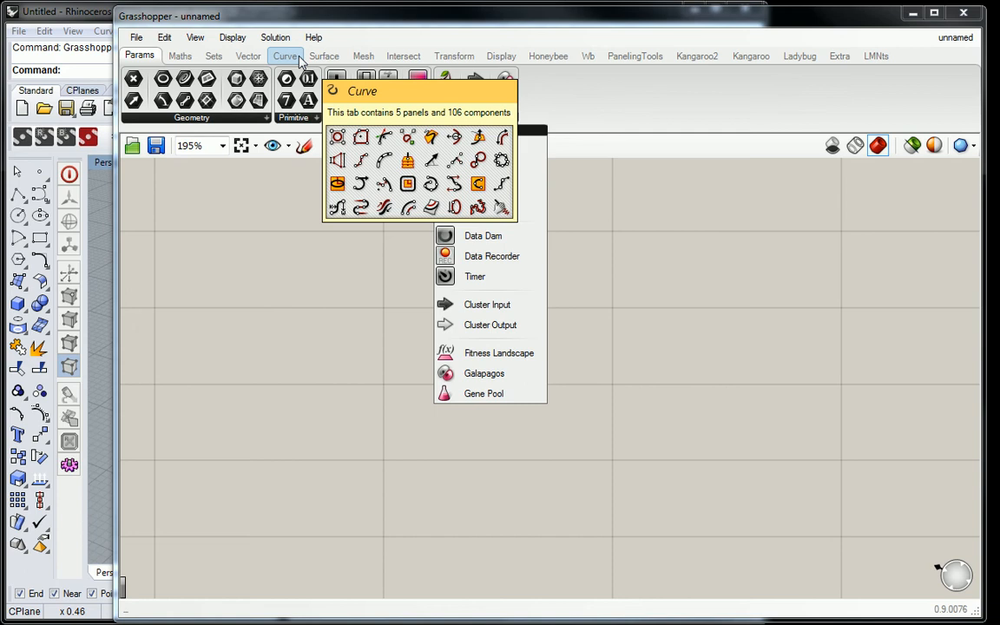
pyautogui.click(323, 56)
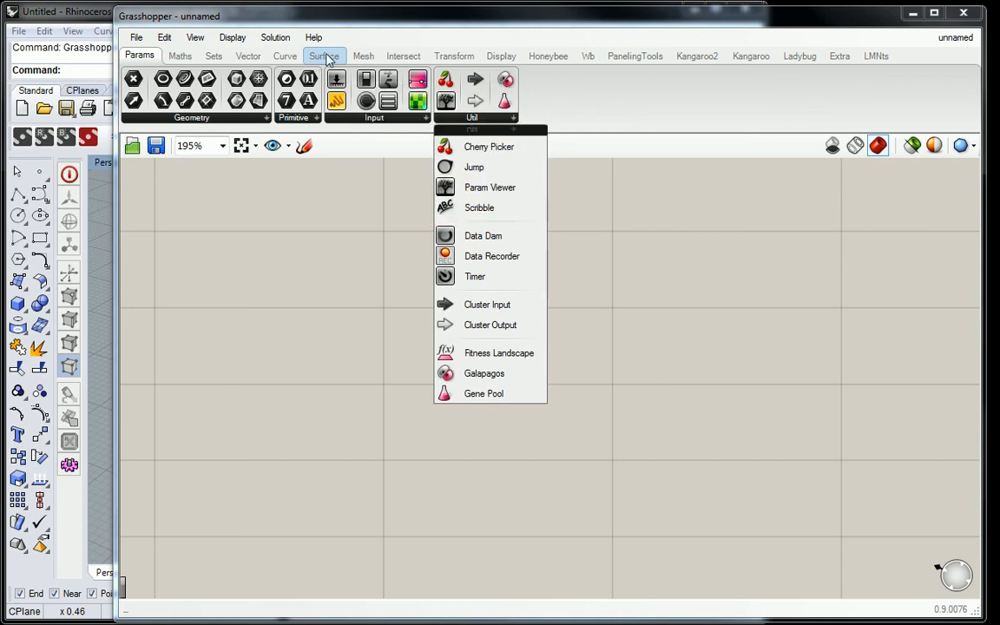
pyautogui.click(284, 56)
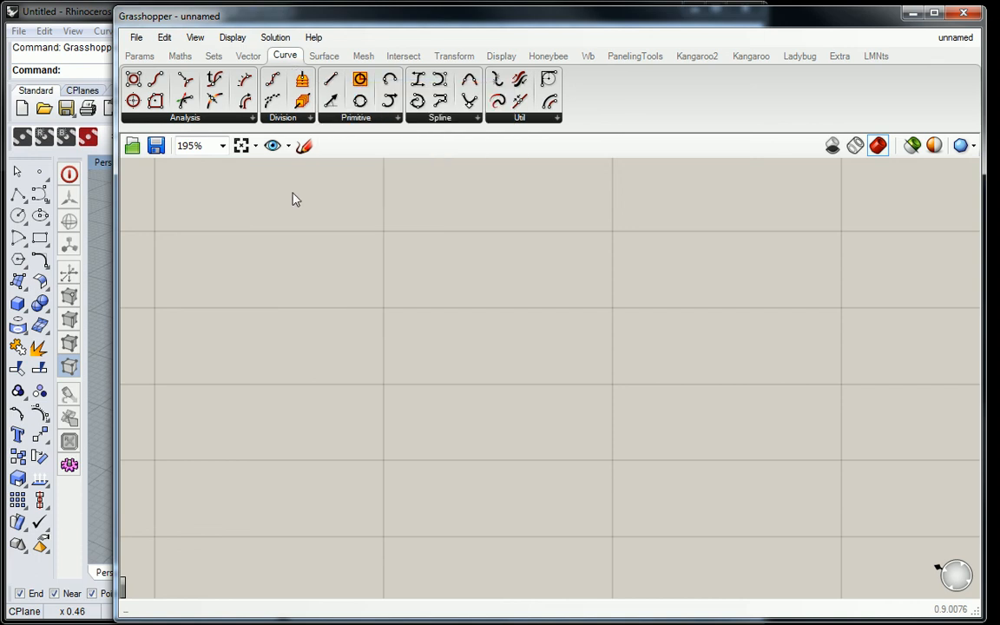
pyautogui.moveTo(337, 310)
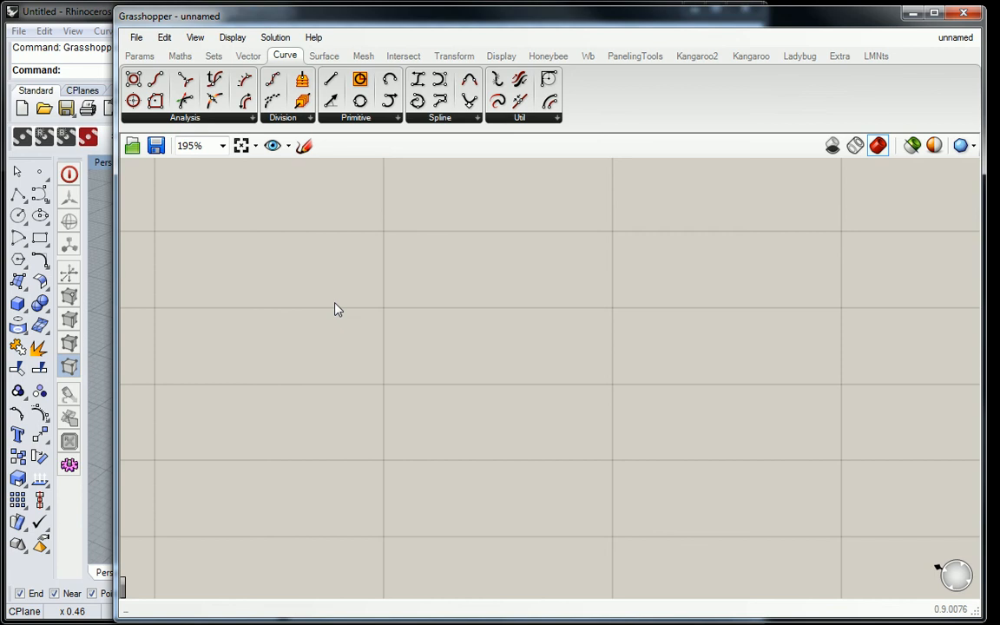
pyautogui.moveTo(324, 56)
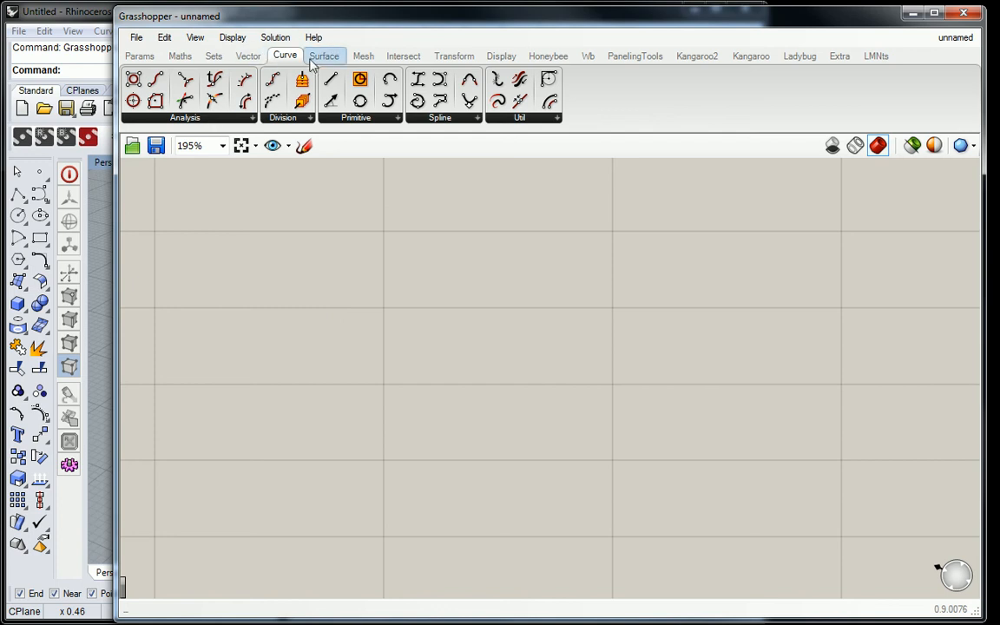
# Step: Browse the Mesh, Transform and Vector tabs, expanding the vector list, ending on Surface
pyautogui.click(324, 55)
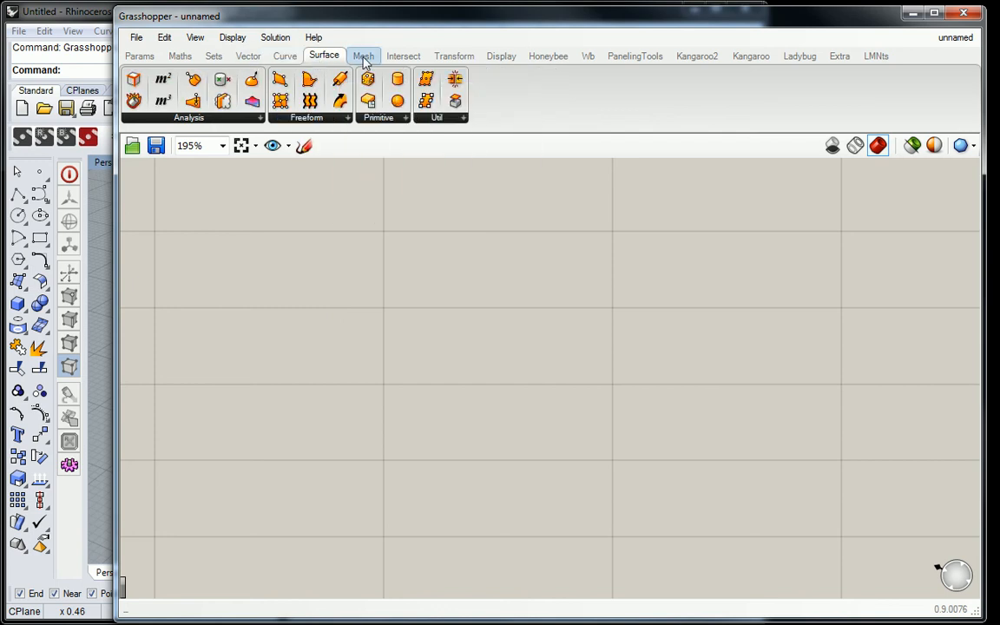
pyautogui.click(363, 55)
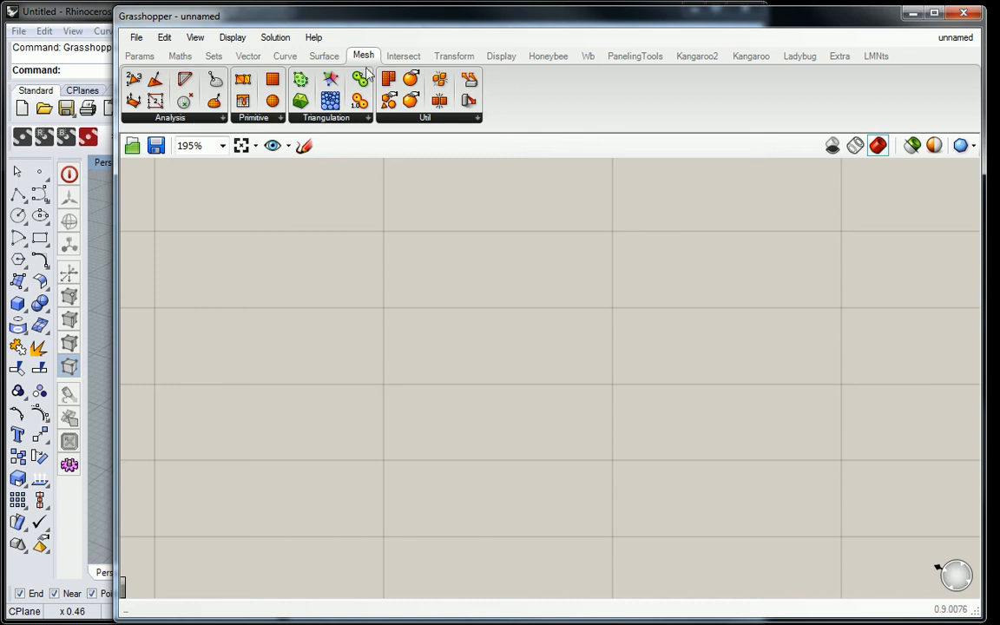
pyautogui.click(454, 56)
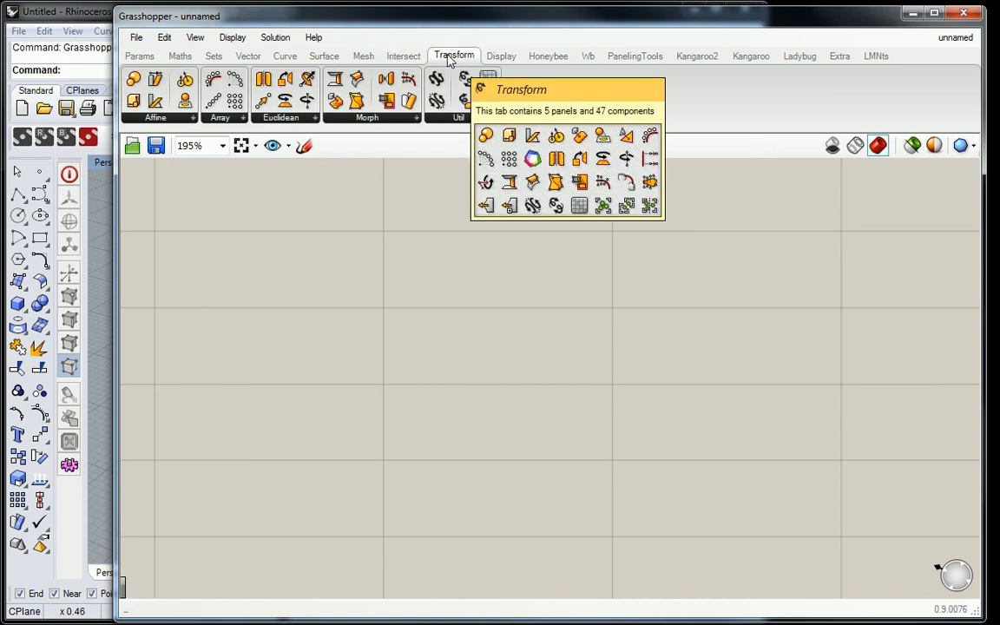
pyautogui.click(363, 56)
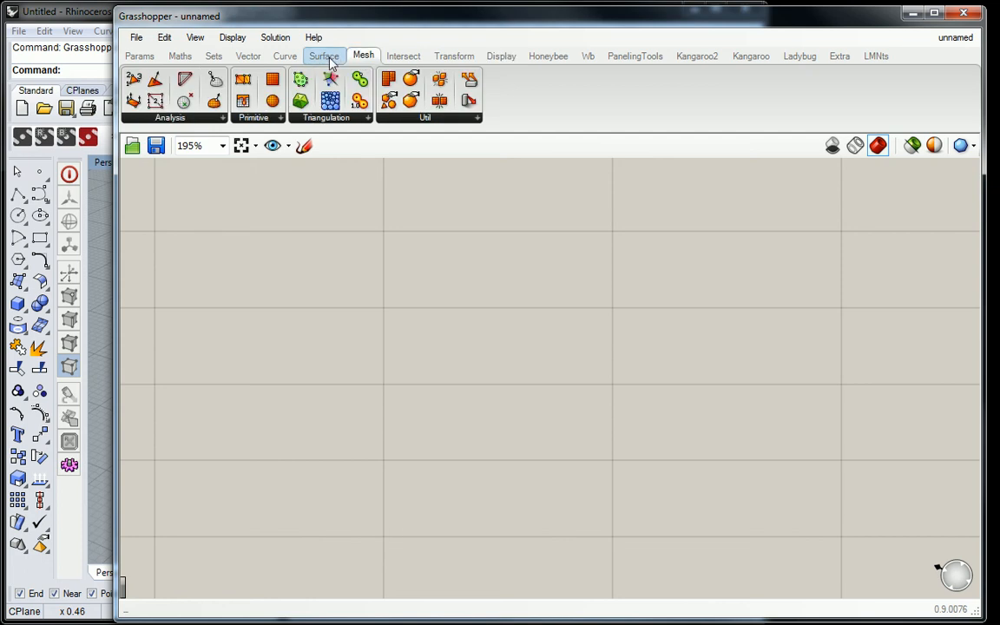
pyautogui.click(249, 55)
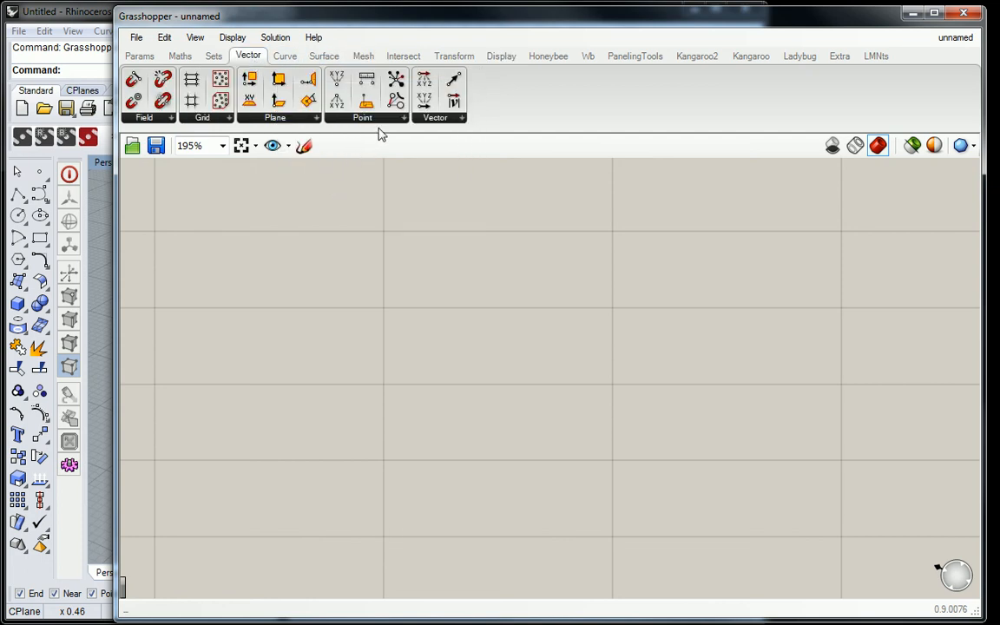
pyautogui.click(461, 117)
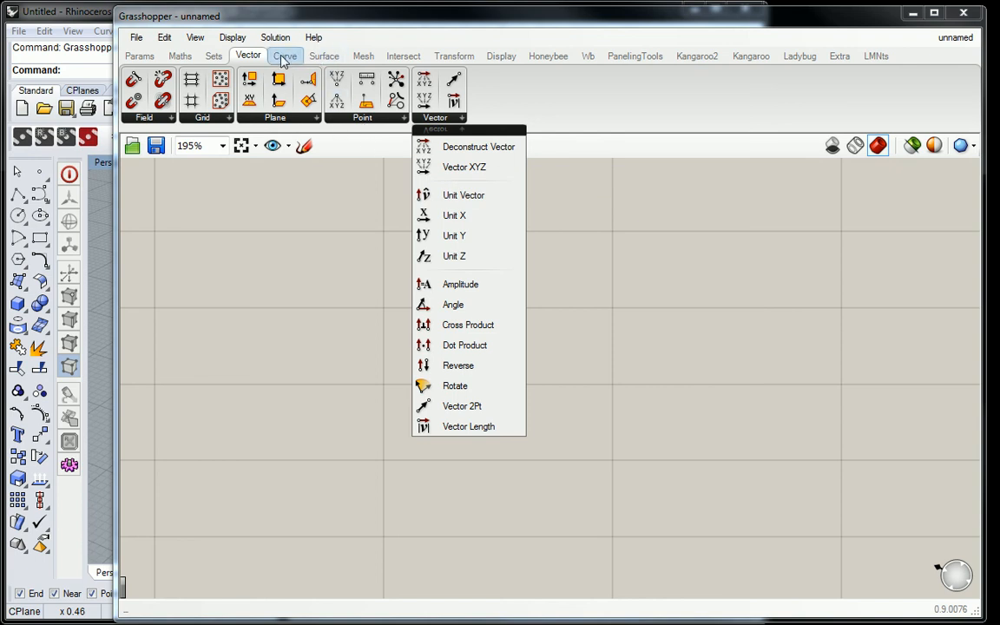
pyautogui.click(324, 56)
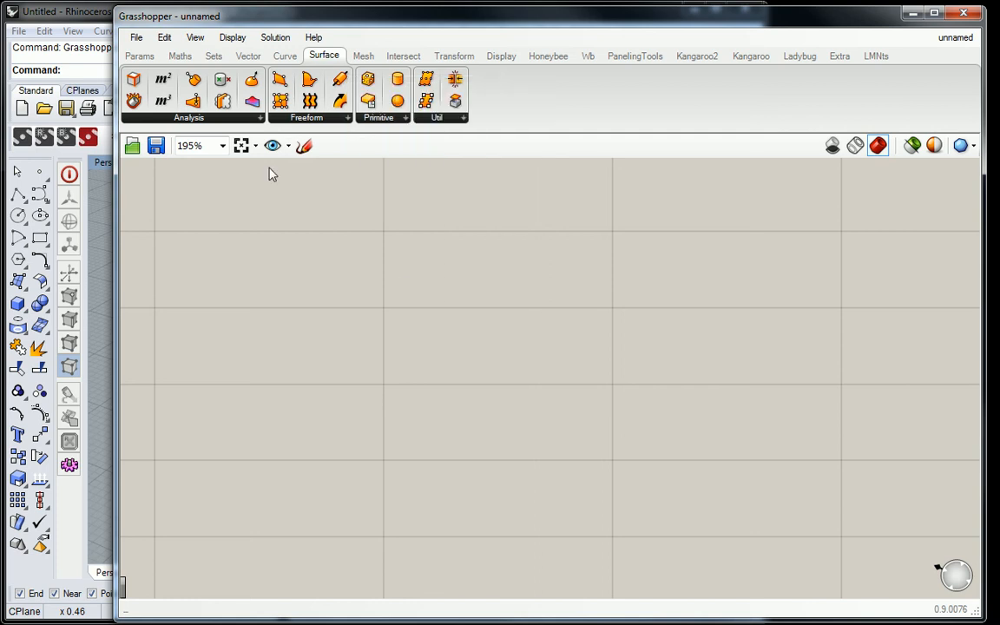
pyautogui.moveTo(414, 287)
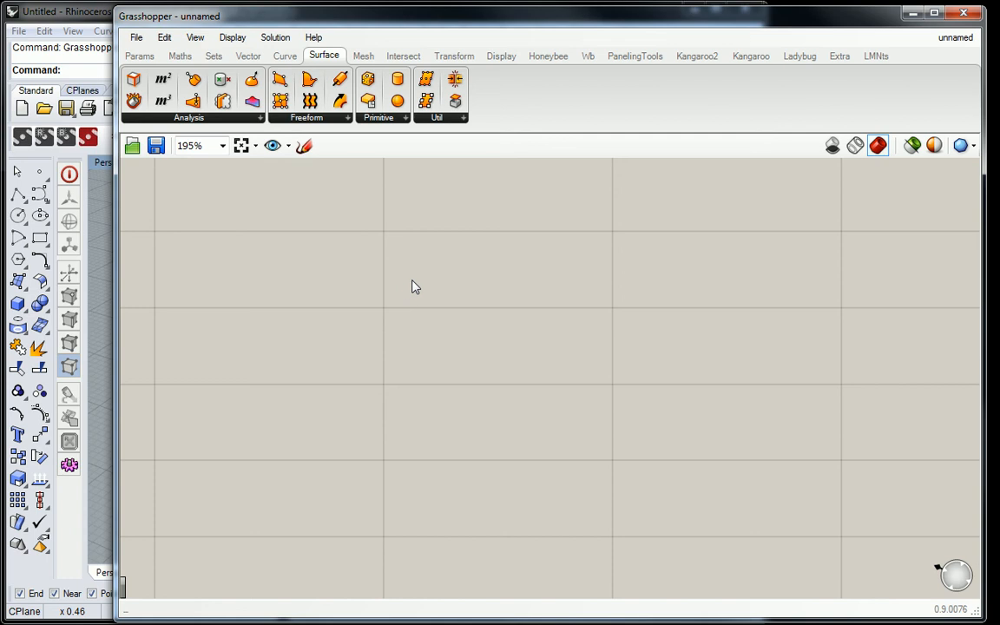
pyautogui.moveTo(536, 73)
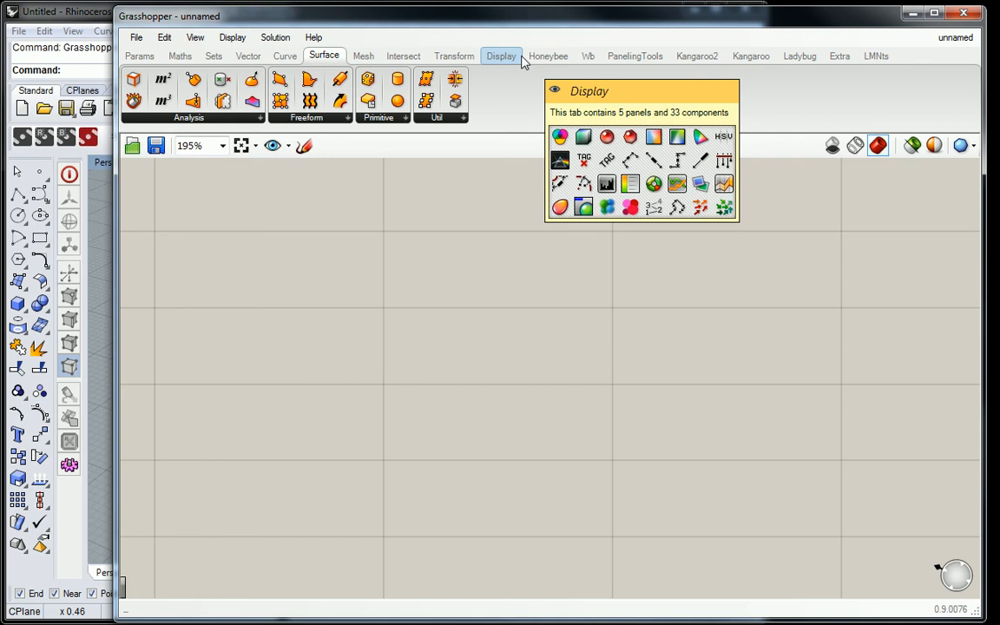
# Step: Browse Maths with Trig expanded, then Sets, Vector, Transform, ending on Display
pyautogui.click(180, 55)
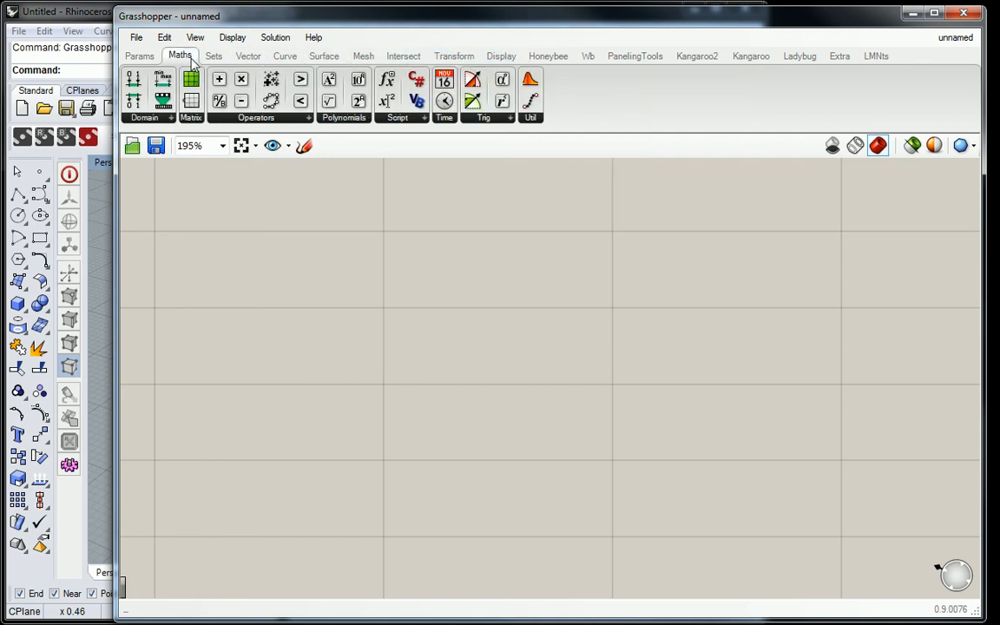
pyautogui.moveTo(242, 100)
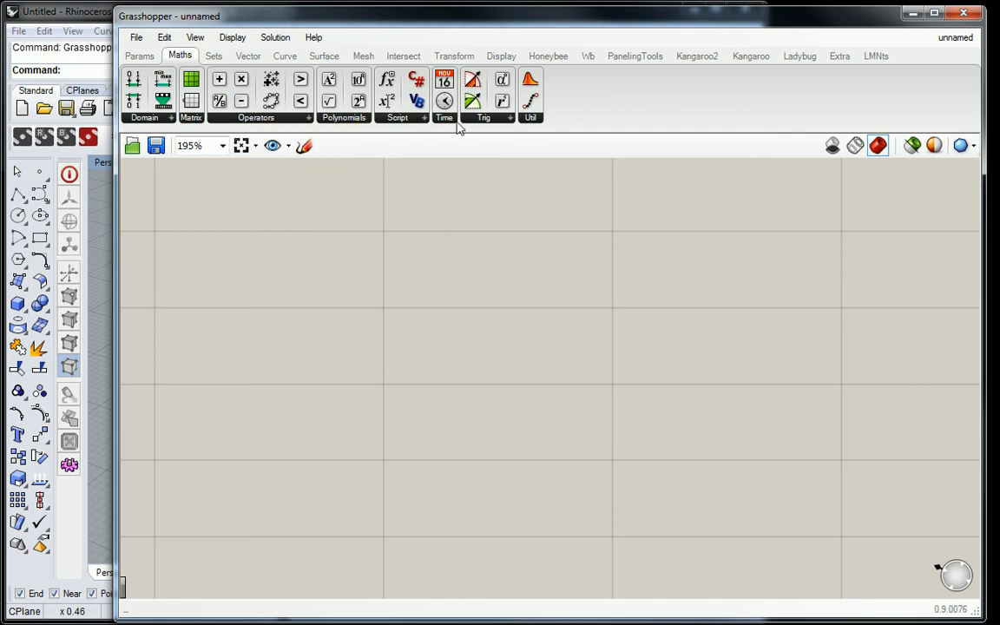
pyautogui.click(484, 117)
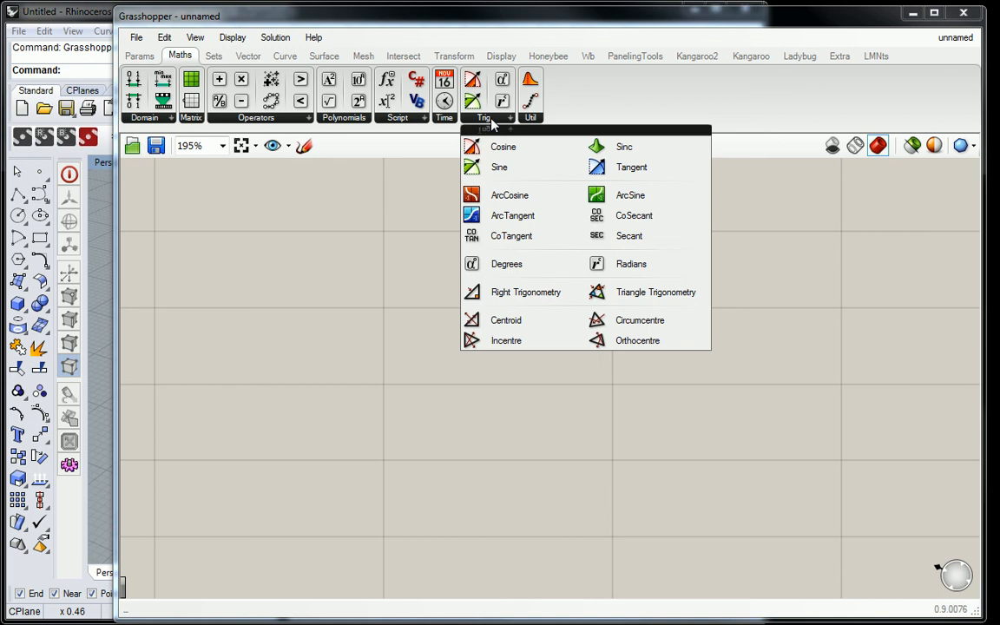
pyautogui.moveTo(247, 56)
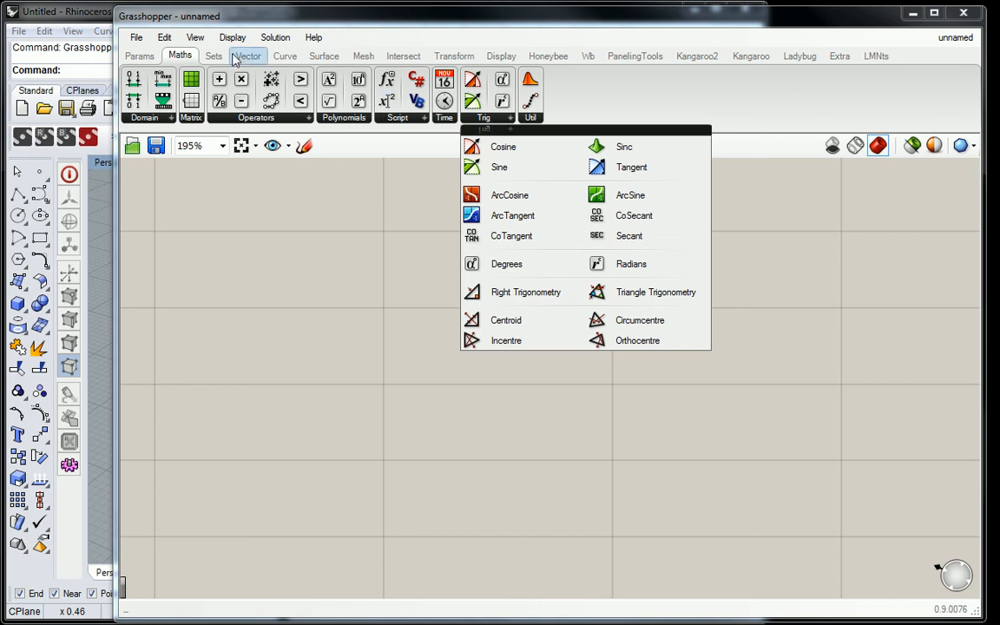
pyautogui.click(214, 55)
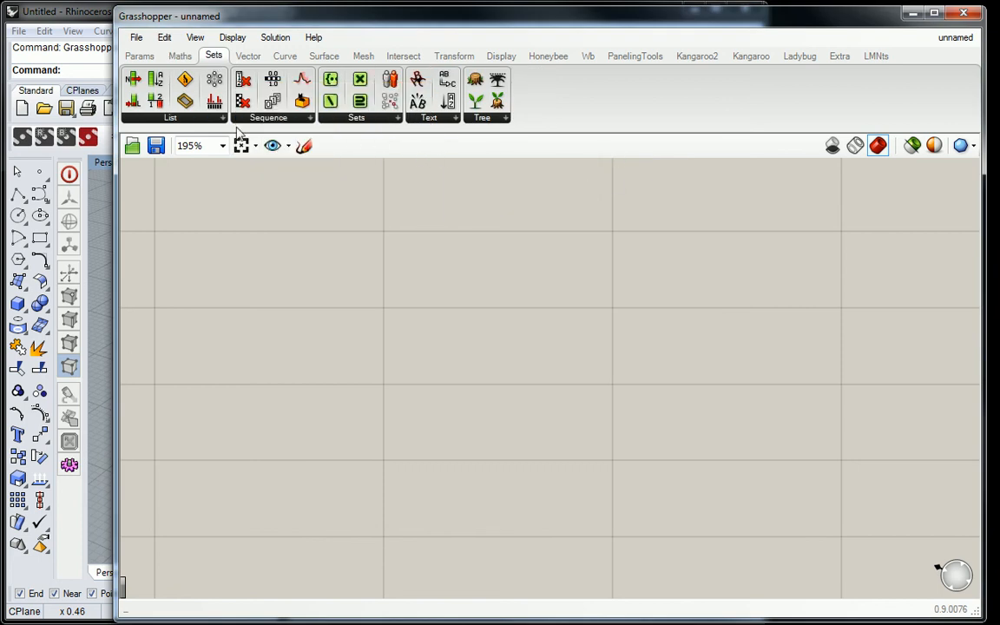
pyautogui.moveTo(244, 103)
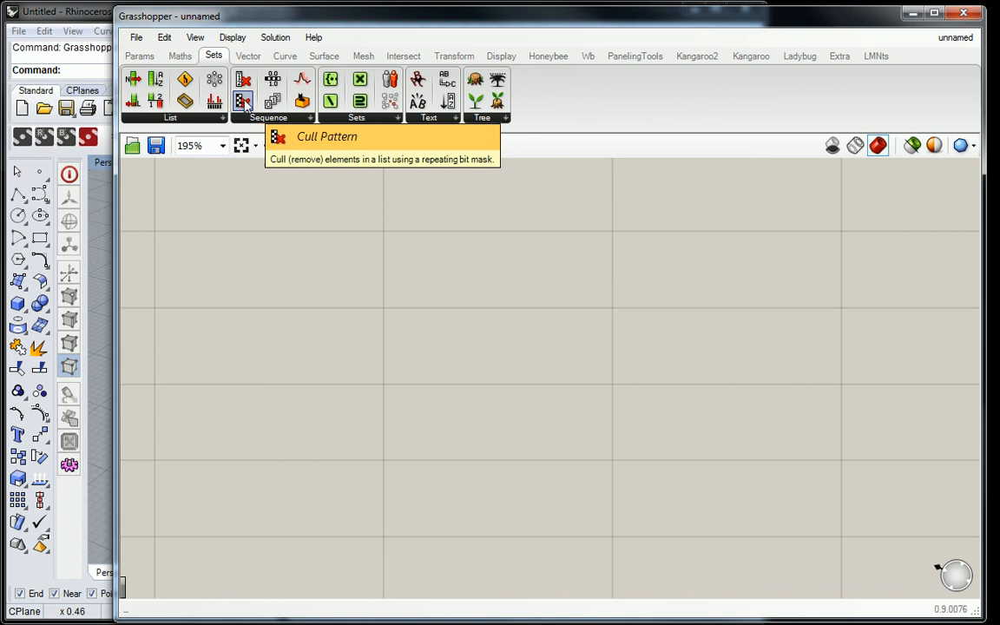
pyautogui.moveTo(231, 37)
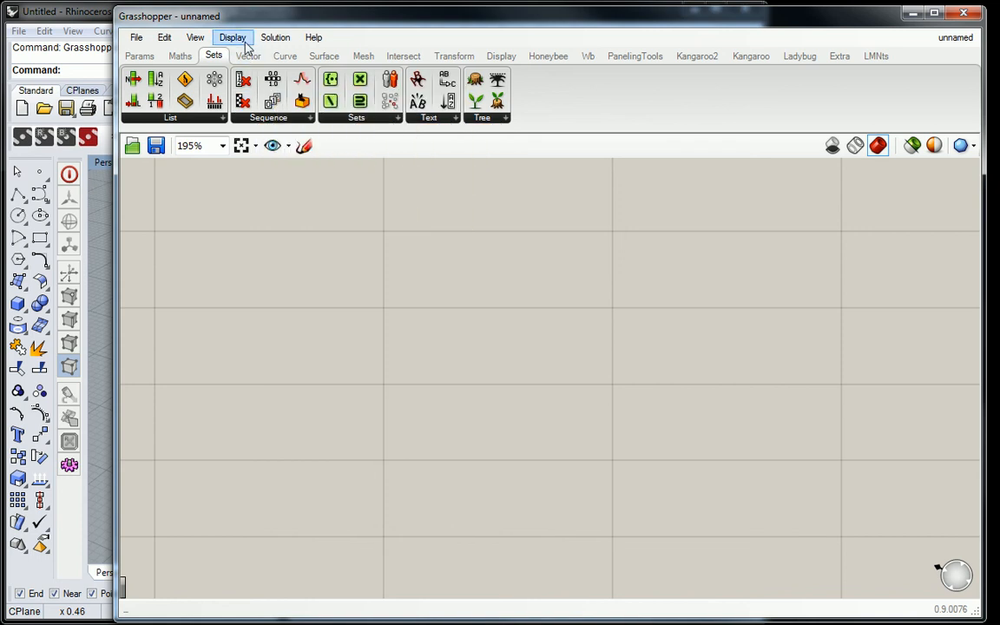
pyautogui.click(249, 55)
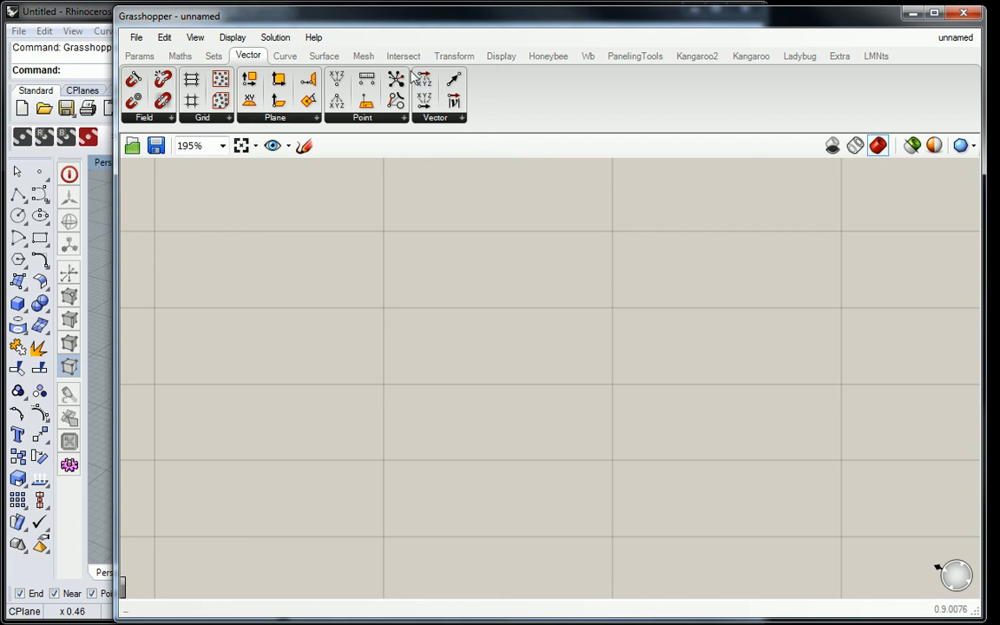
pyautogui.click(403, 55)
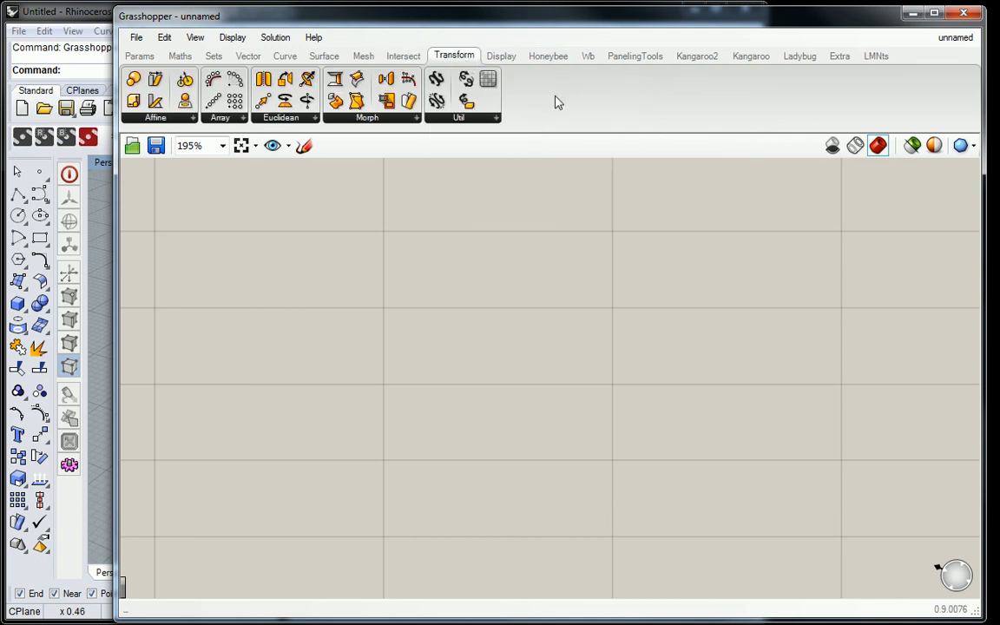
pyautogui.click(501, 56)
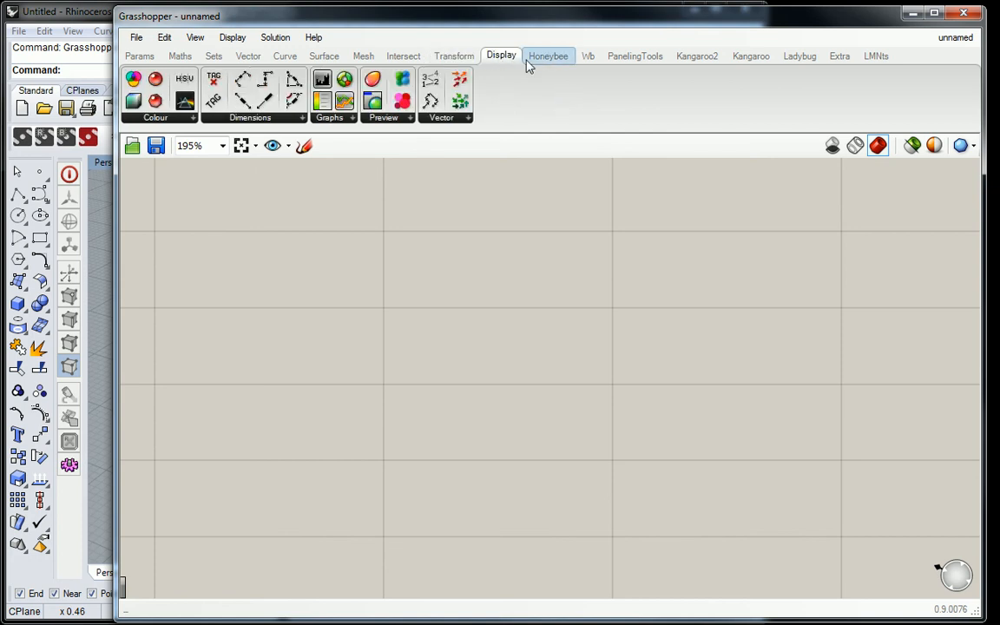
# Step: View the Honeybee add-on tab, then switch to the Weaverbird (Wb) tab
pyautogui.click(548, 55)
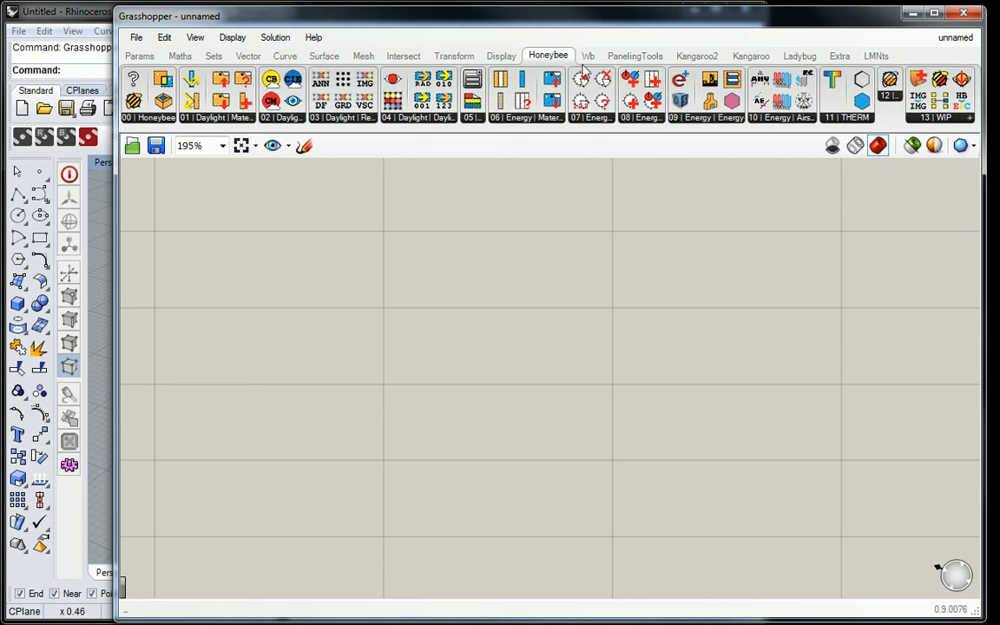
pyautogui.moveTo(873, 182)
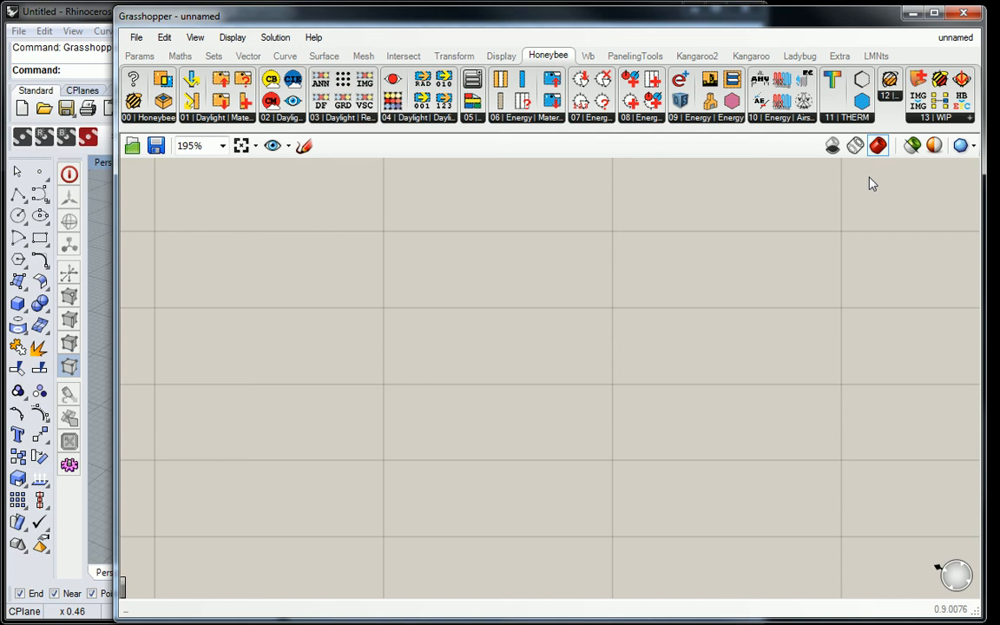
pyautogui.click(589, 56)
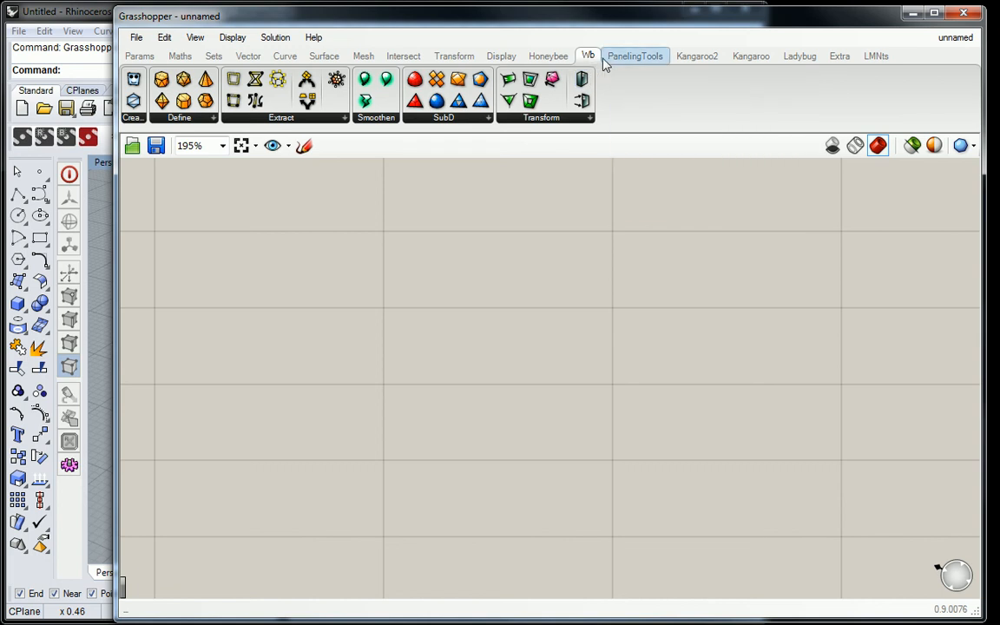
pyautogui.moveTo(637, 78)
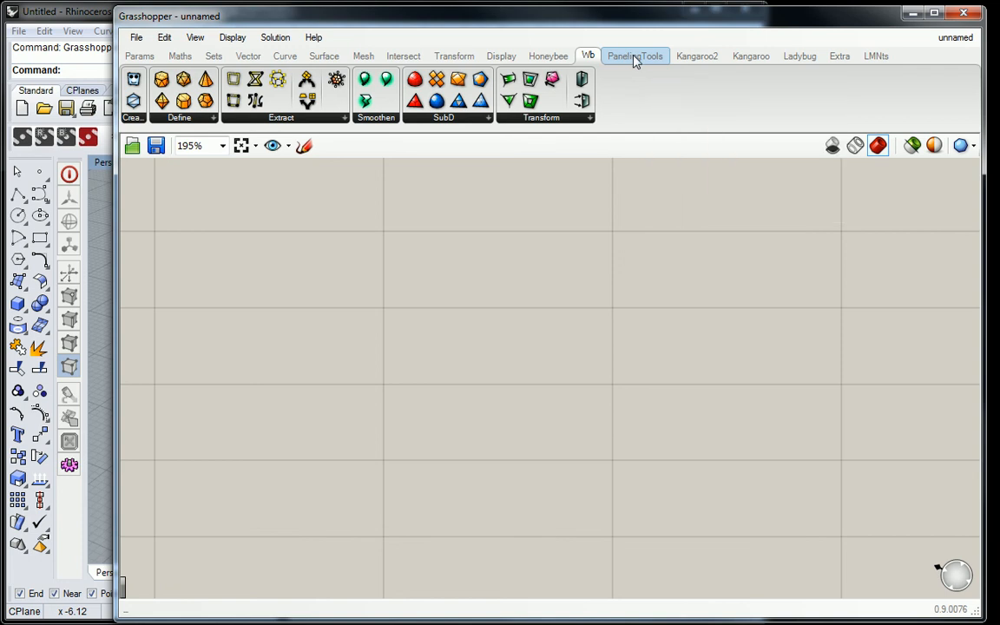
# Step: Browse the PanelingTools and Ladybug tabs, ending on the Extra tab's Geco components
pyautogui.click(634, 56)
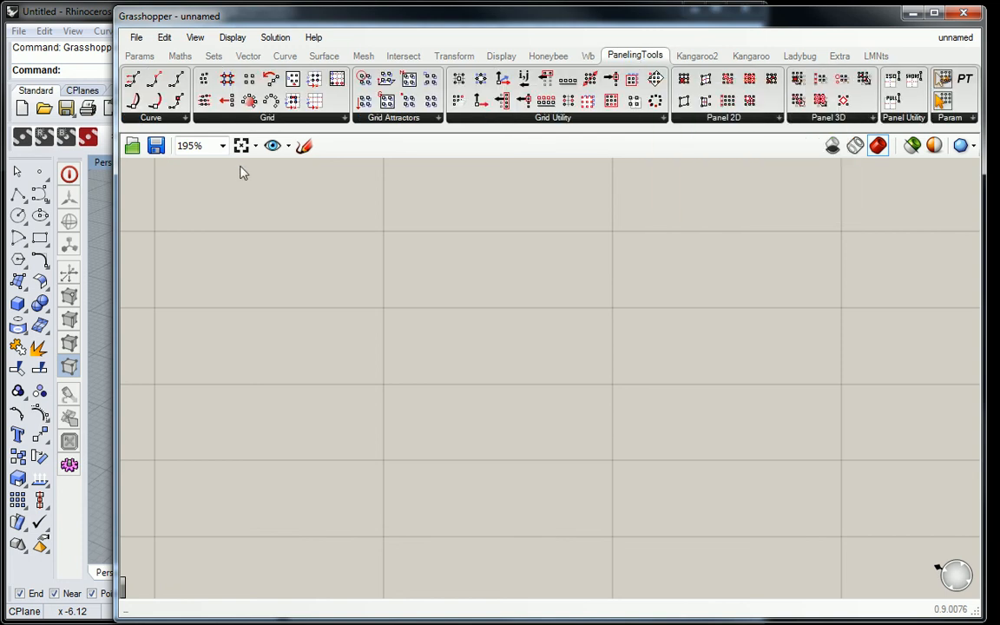
pyautogui.moveTo(612, 129)
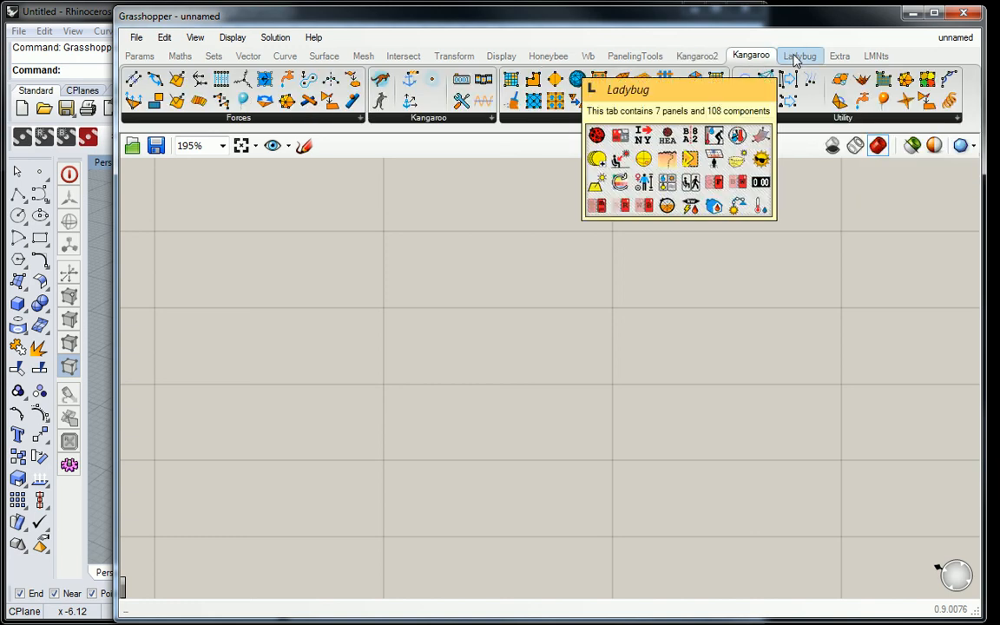
pyautogui.click(799, 56)
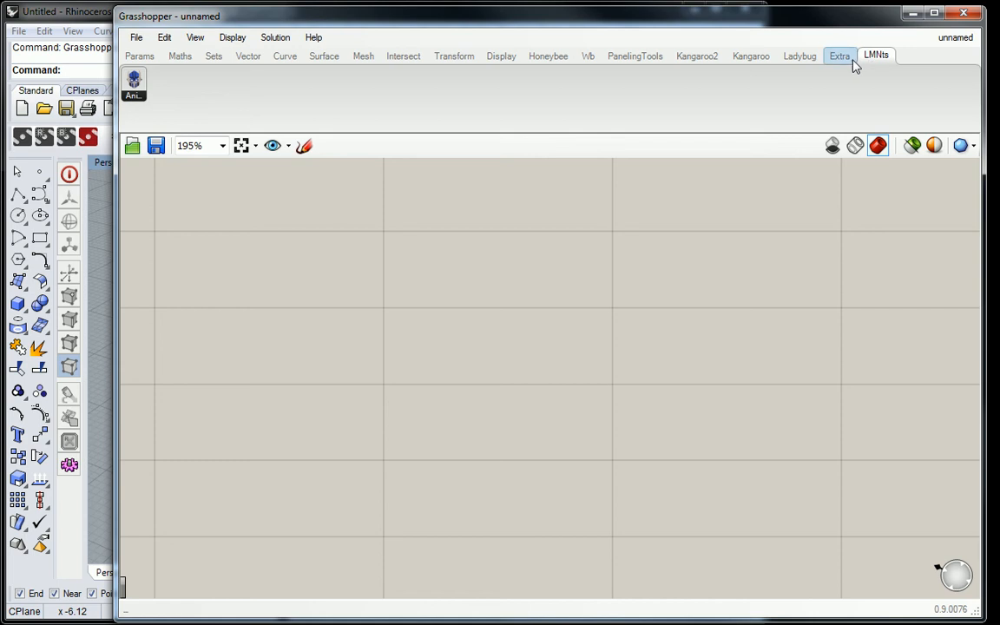
pyautogui.click(839, 56)
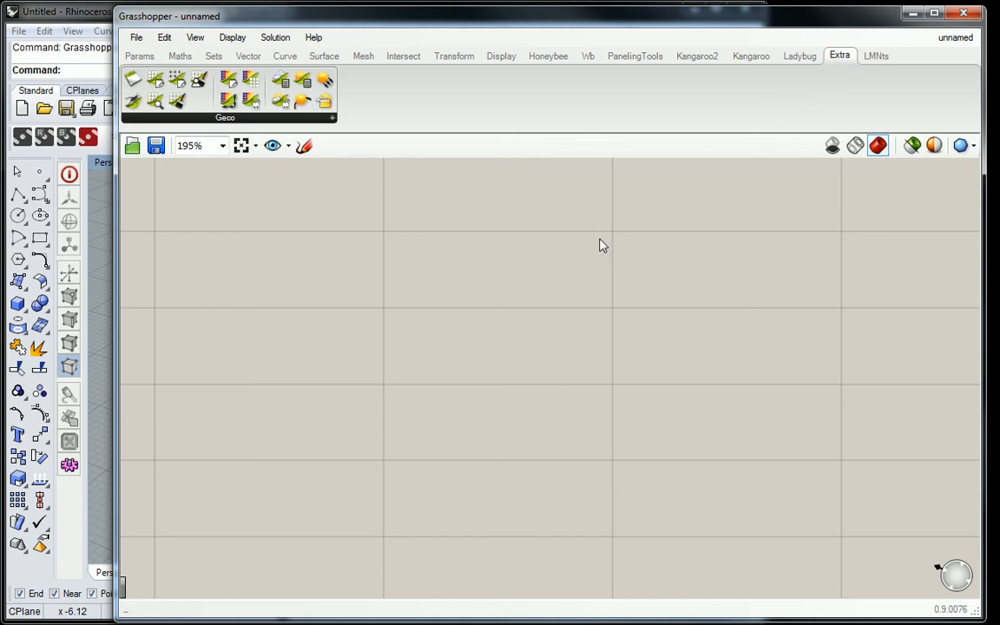
pyautogui.moveTo(426, 242)
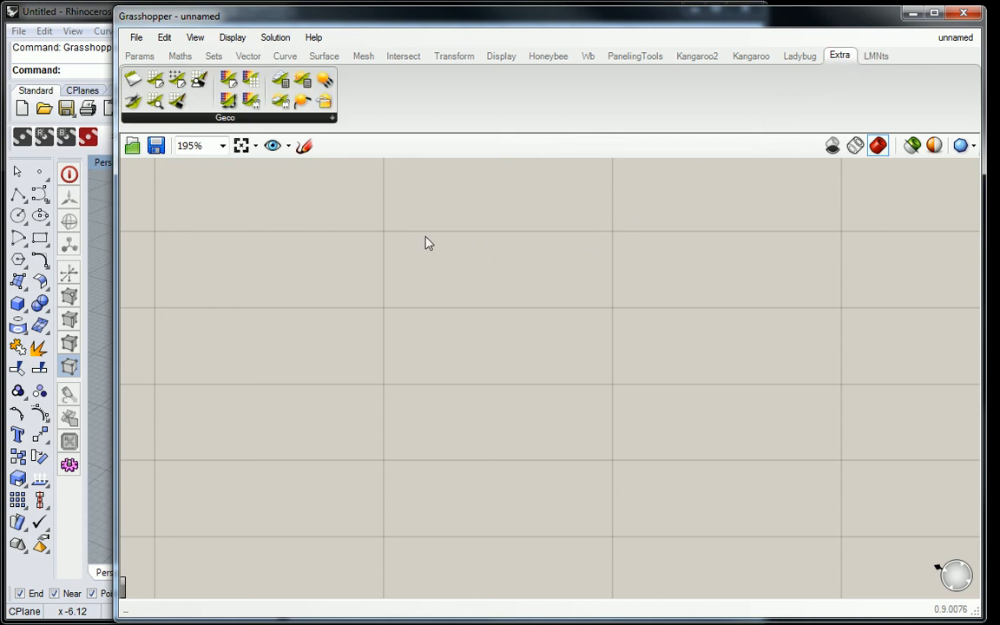